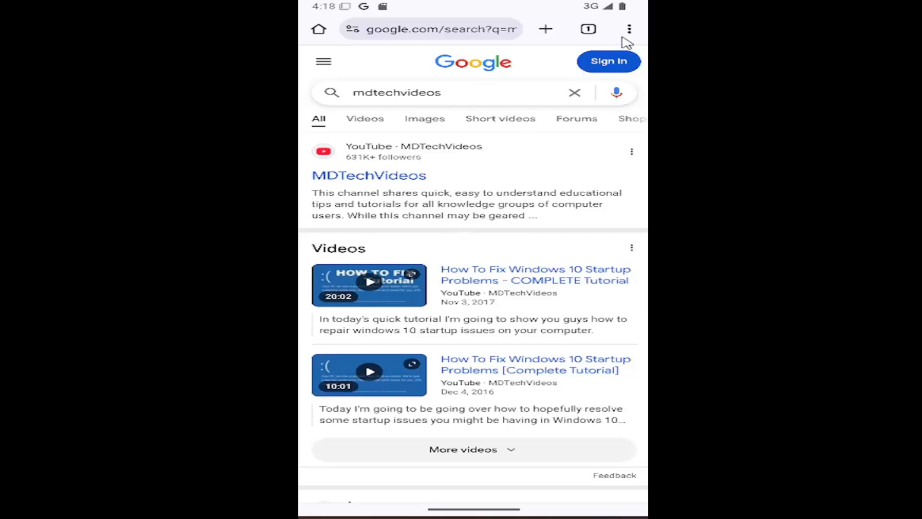
pyautogui.moveTo(629, 41)
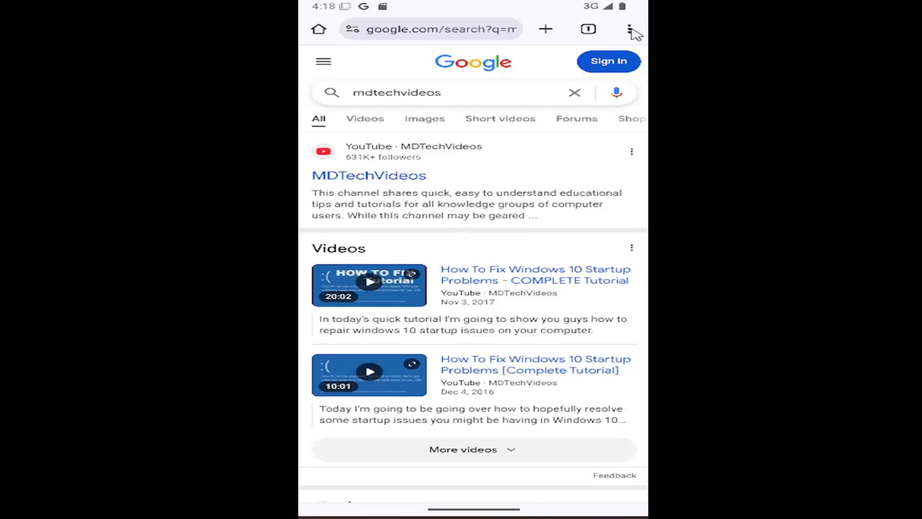
# Open Chrome's Toolbar shortcut settings from the main menu
pyautogui.click(631, 29)
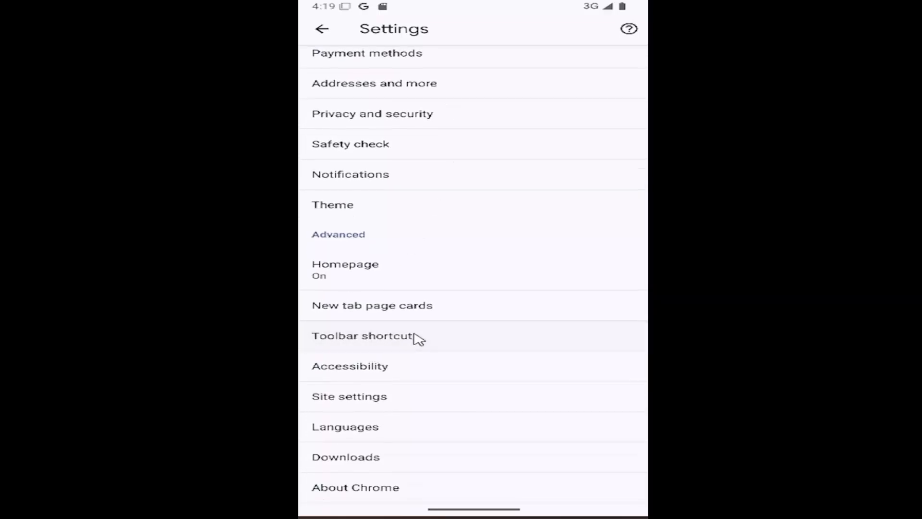
pyautogui.click(361, 335)
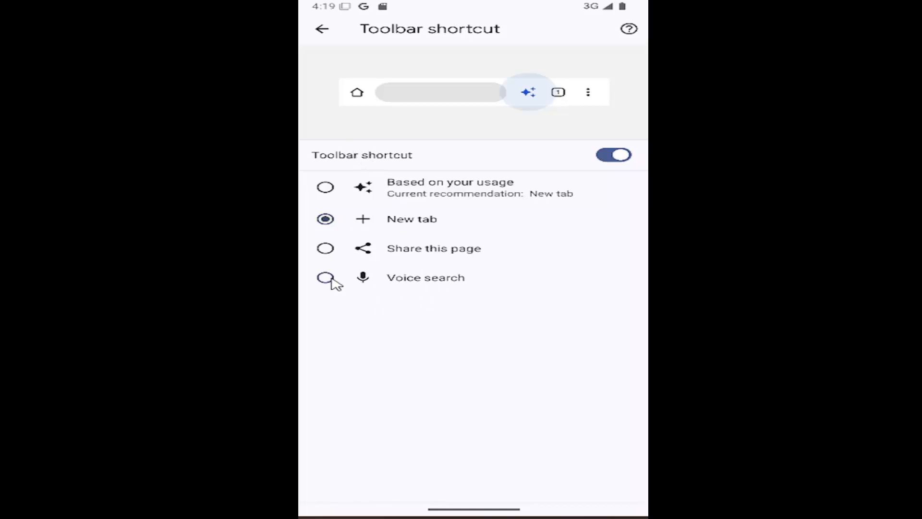
# Choose Voice search as the toolbar shortcut and go back to the Settings list
pyautogui.click(325, 277)
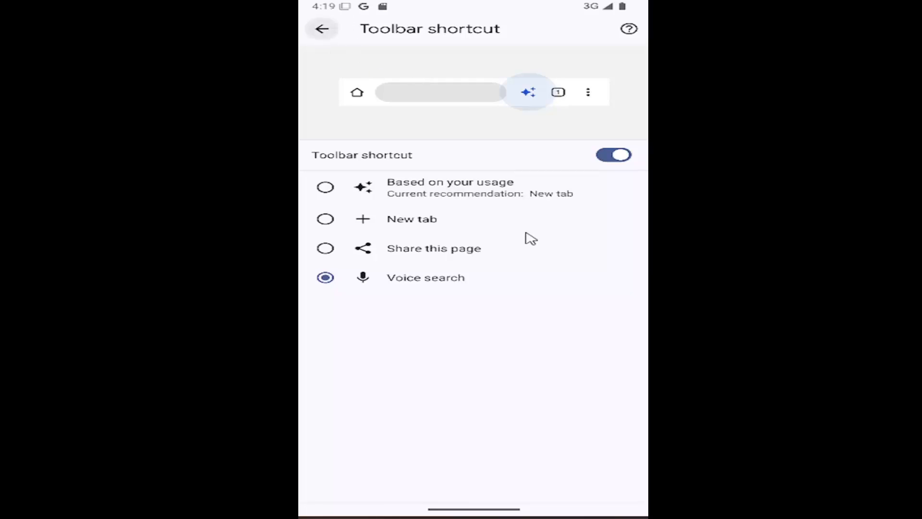
pyautogui.click(323, 28)
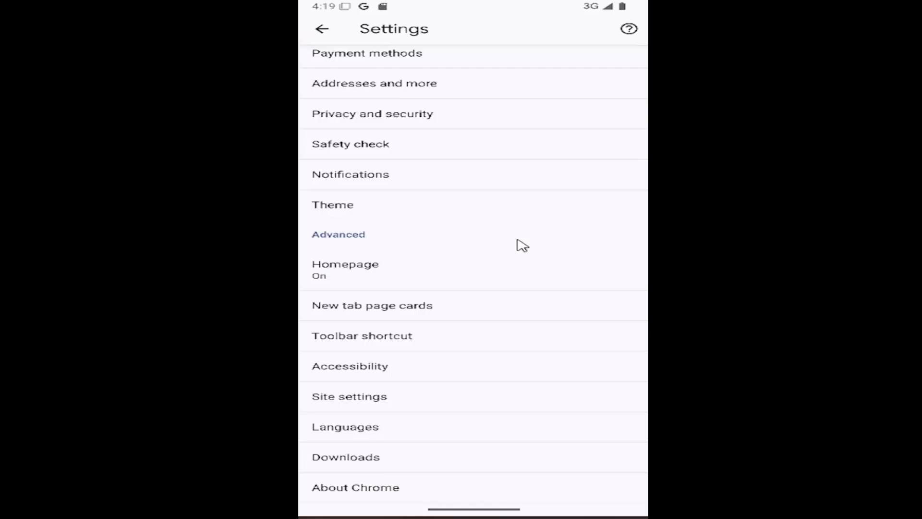